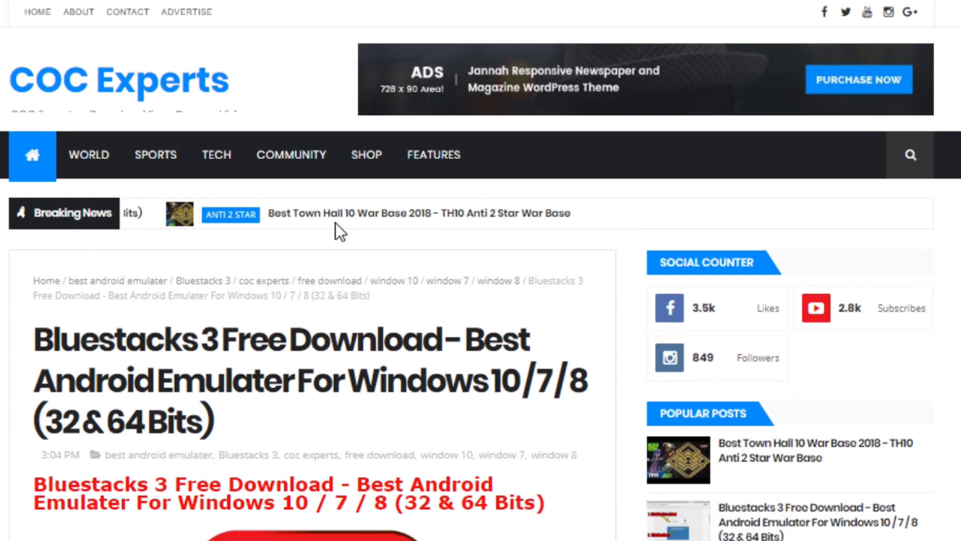
Step: Follow the red DOWNLOAD link in the Bluestacks 3 post to the link-shortener page
{"action": "scroll", "scroll_direction": "down", "scroll_amount": 3}
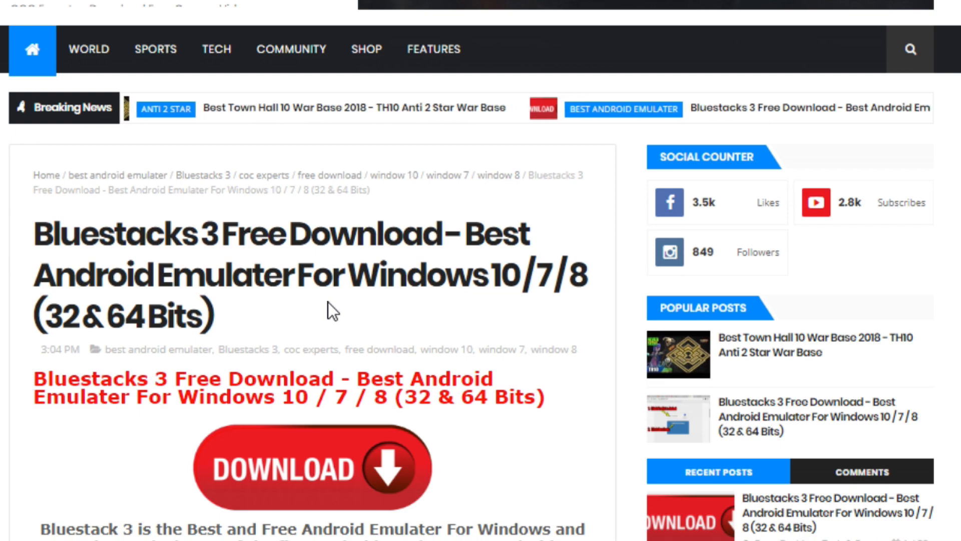
{"action": "left_click", "coordinate": [311, 467]}
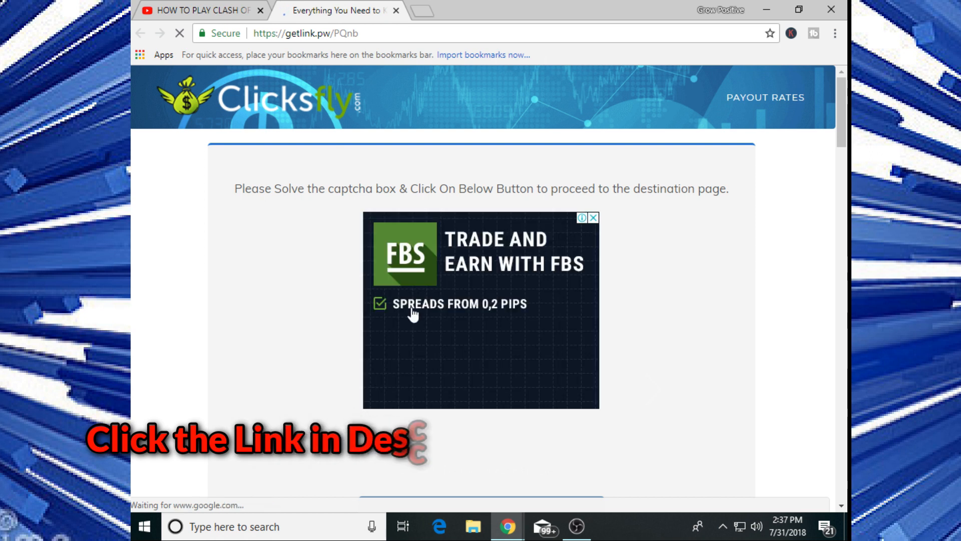
Step: Pass the 'I'm not a robot' check, continue, and use Get Link to return to the Bluestacks 3 post
{"action": "scroll", "scroll_direction": "down", "scroll_amount": 3}
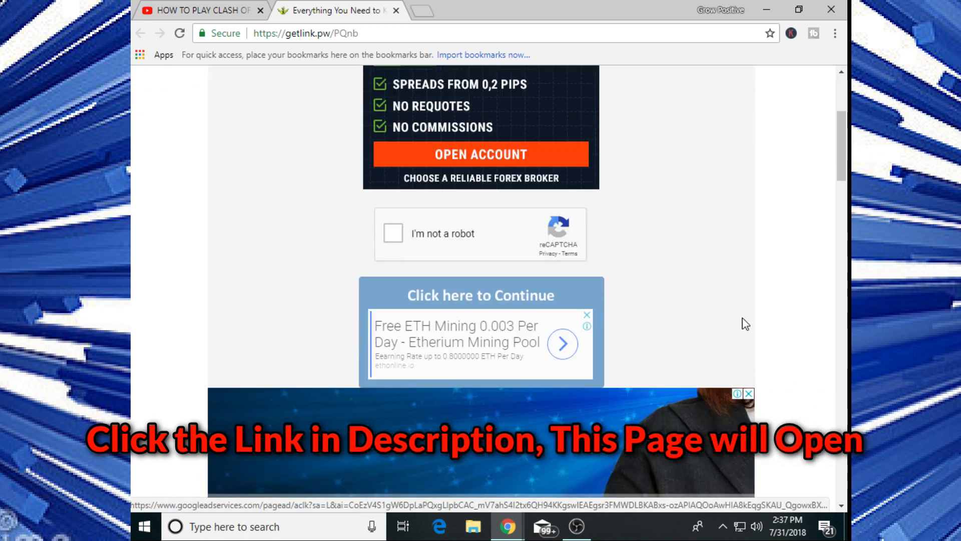
{"action": "scroll", "scroll_direction": "down", "scroll_amount": 3}
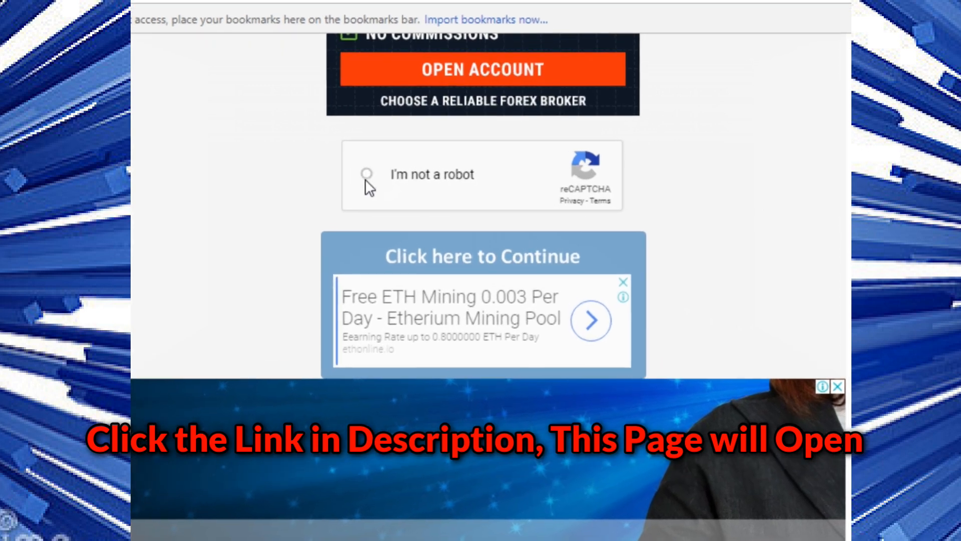
{"action": "left_click", "coordinate": [367, 173]}
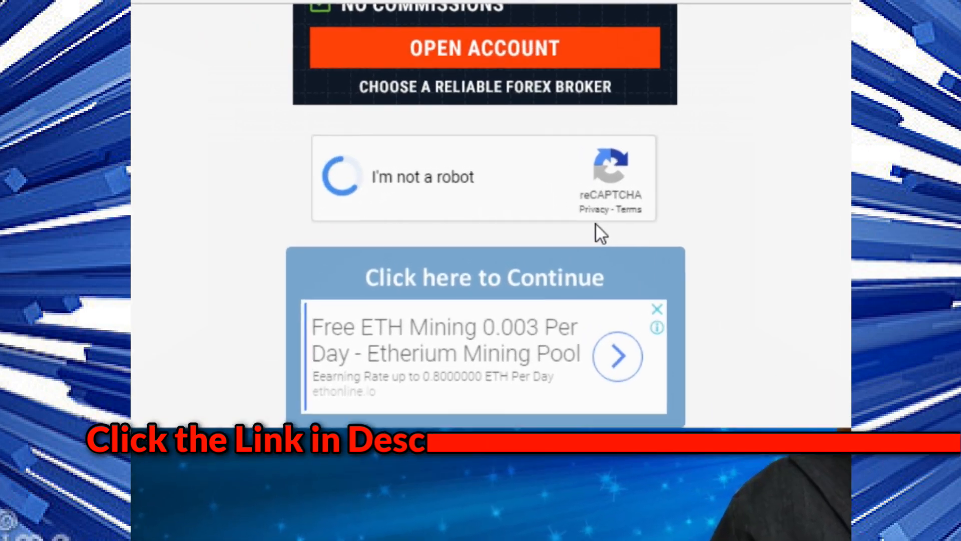
{"action": "left_click", "coordinate": [340, 176]}
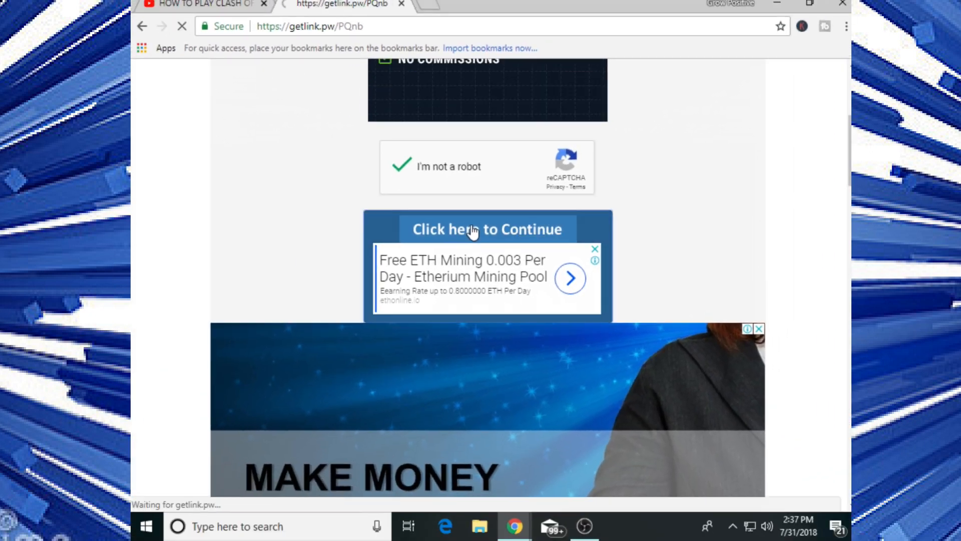
{"action": "left_click", "coordinate": [487, 228]}
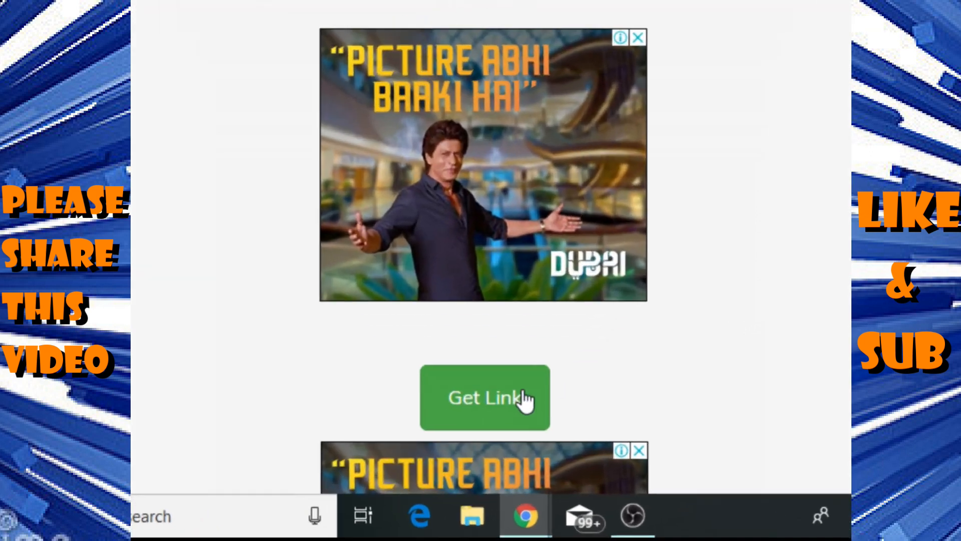
{"action": "left_click", "coordinate": [484, 398]}
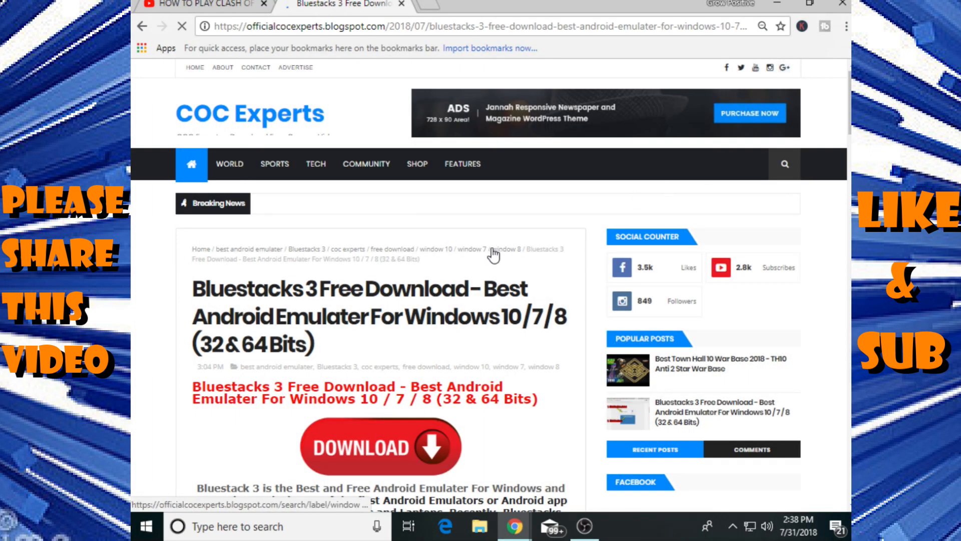
{"action": "scroll", "scroll_direction": "down", "scroll_amount": 3}
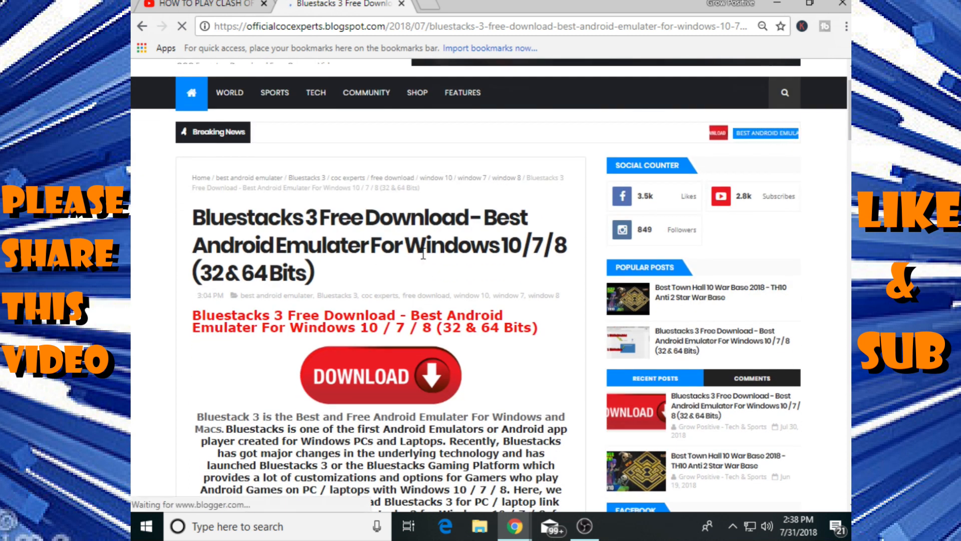
{"action": "scroll", "scroll_direction": "down", "scroll_amount": 3}
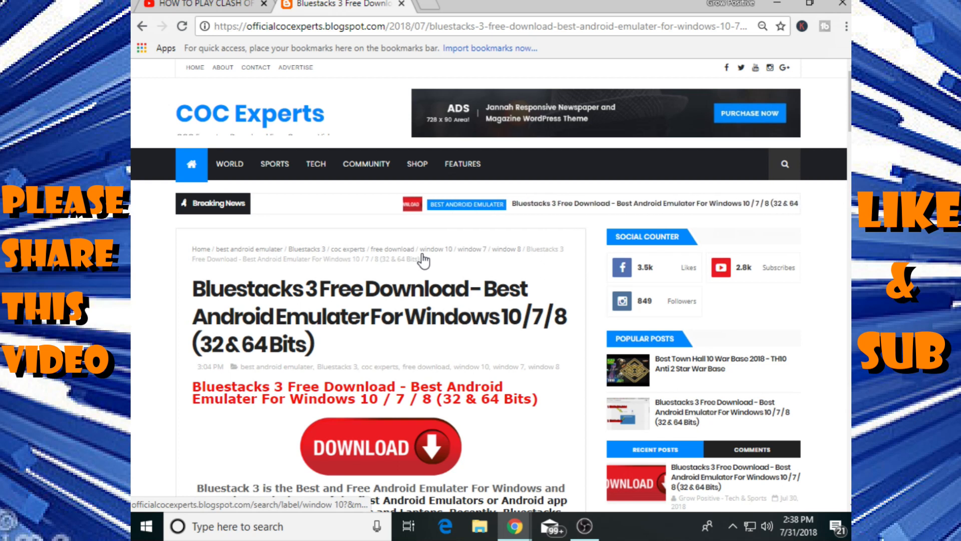
{"action": "scroll", "scroll_direction": "down", "scroll_amount": 3}
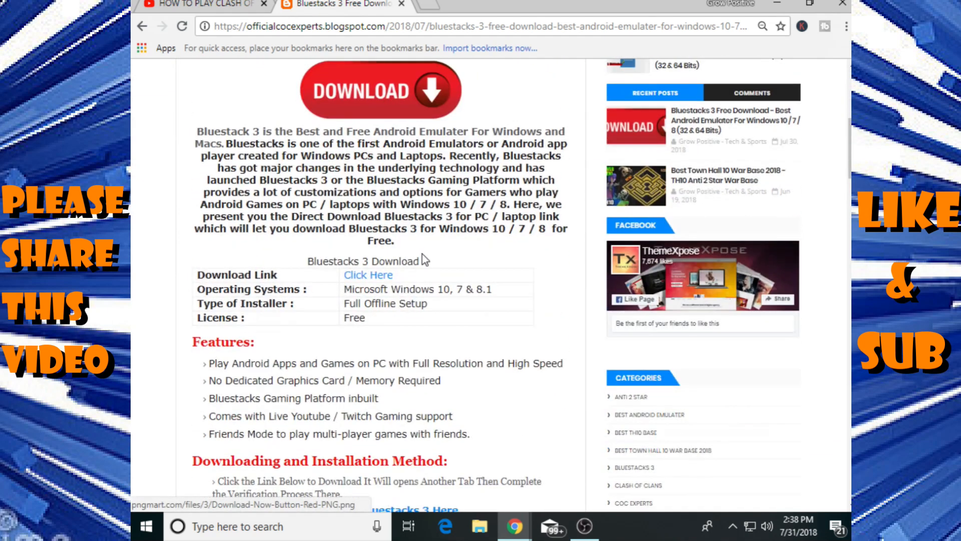
{"action": "scroll", "scroll_direction": "down", "scroll_amount": 3}
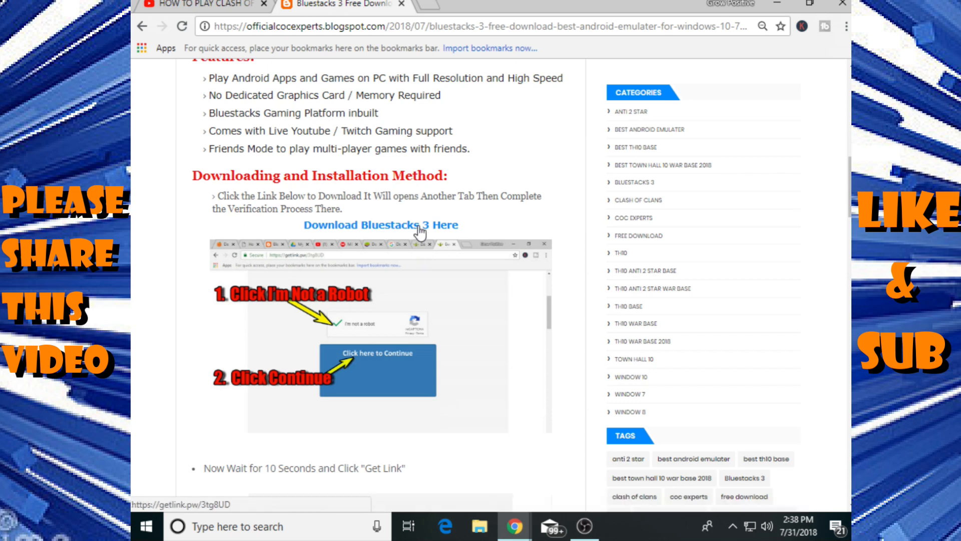
{"action": "scroll", "scroll_direction": "down", "scroll_amount": 3}
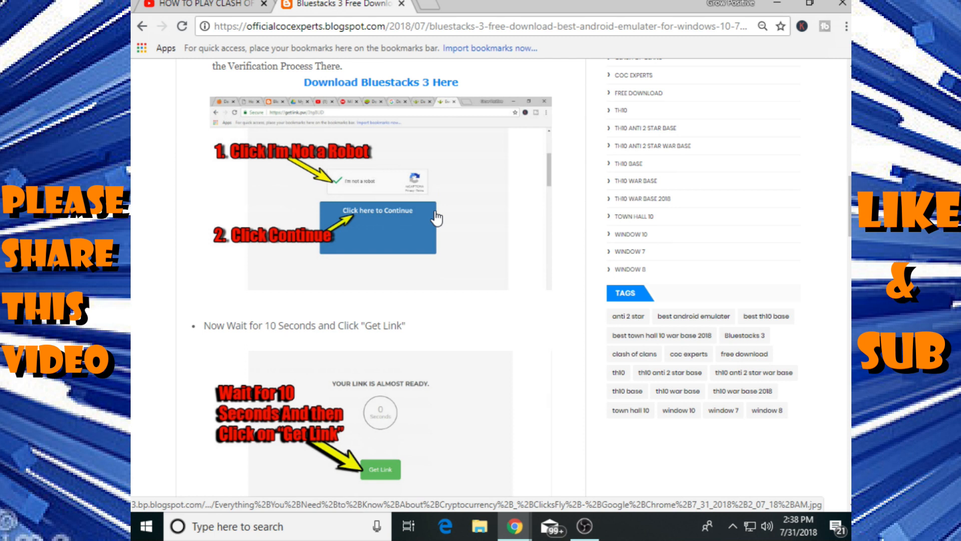
{"action": "scroll", "scroll_direction": "down", "scroll_amount": 3}
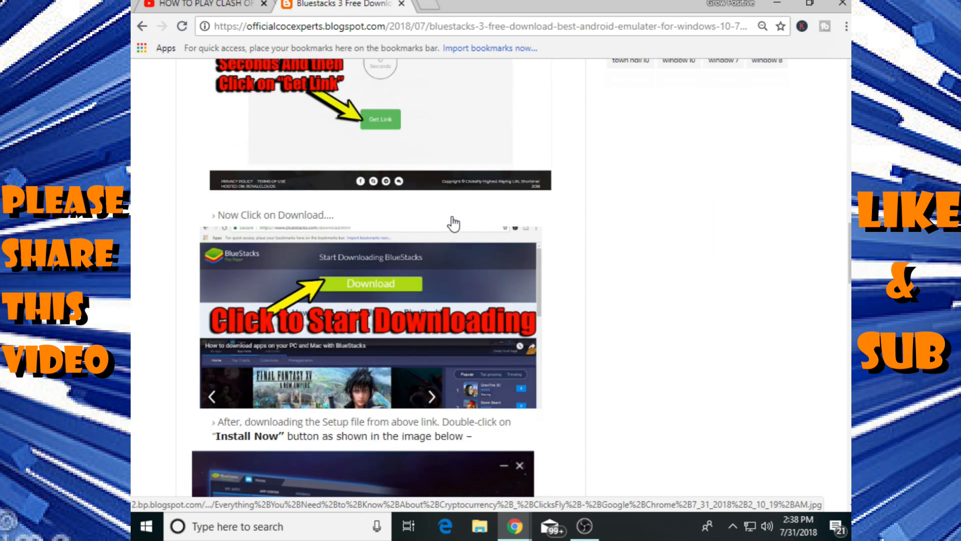
{"action": "scroll", "scroll_direction": "down", "scroll_amount": 3}
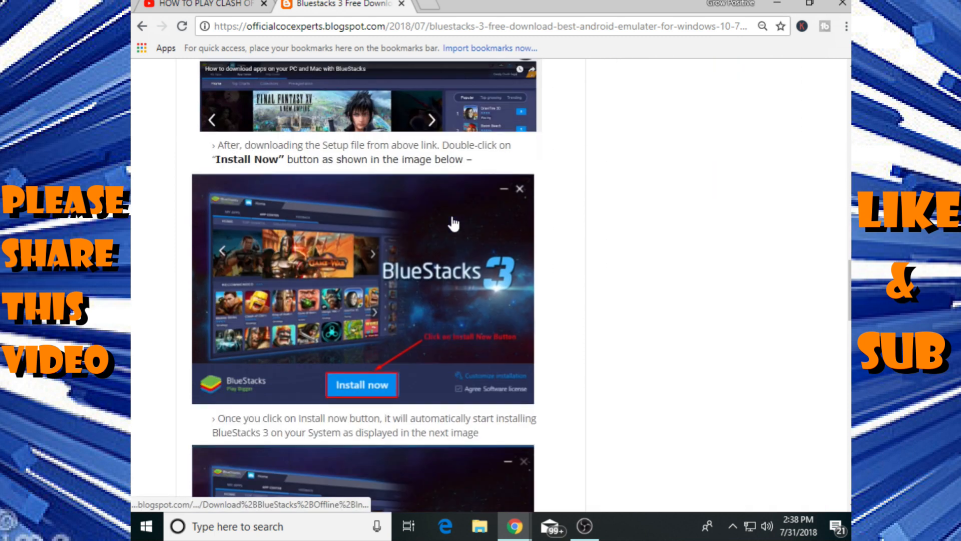
{"action": "scroll", "scroll_direction": "down", "scroll_amount": 3}
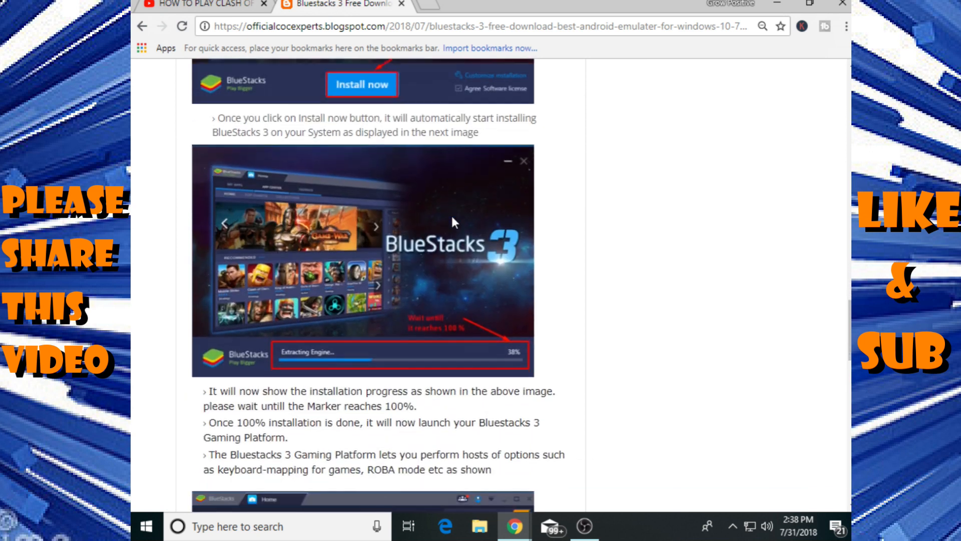
{"action": "scroll", "scroll_direction": "down", "scroll_amount": 3}
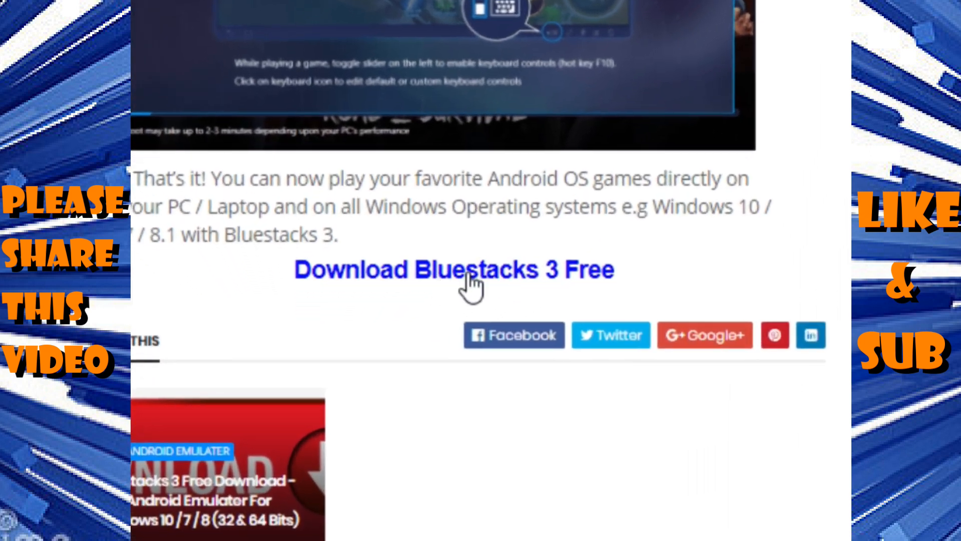
Step: Follow the free Bluestacks 3 link, pass the robot check again, and Get Link to the BlueStacks download page
{"action": "left_click", "coordinate": [455, 269]}
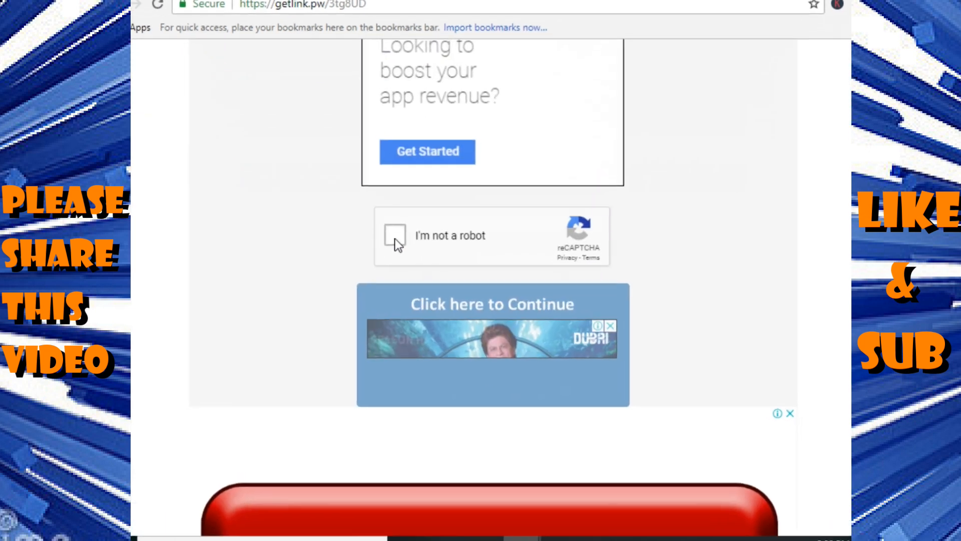
{"action": "left_click", "coordinate": [395, 234]}
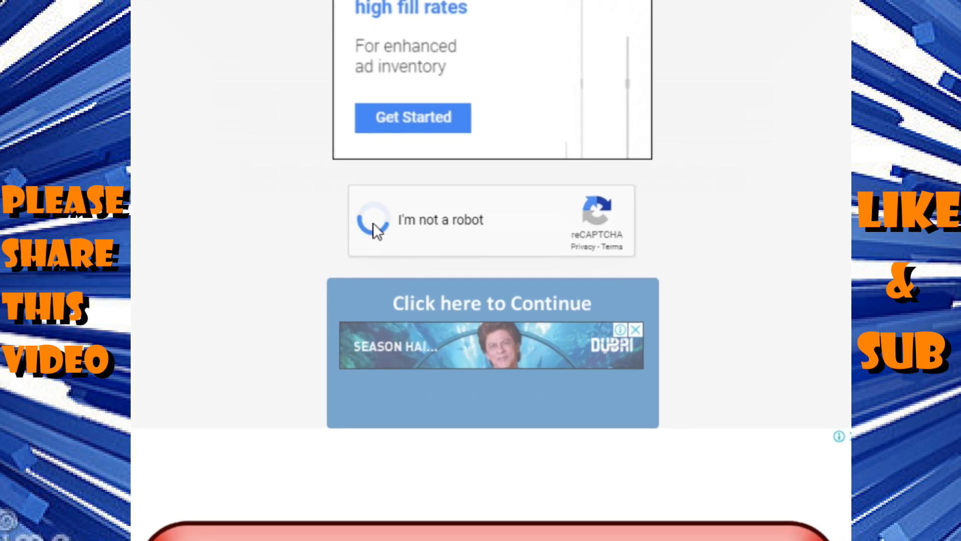
{"action": "left_click", "coordinate": [372, 219]}
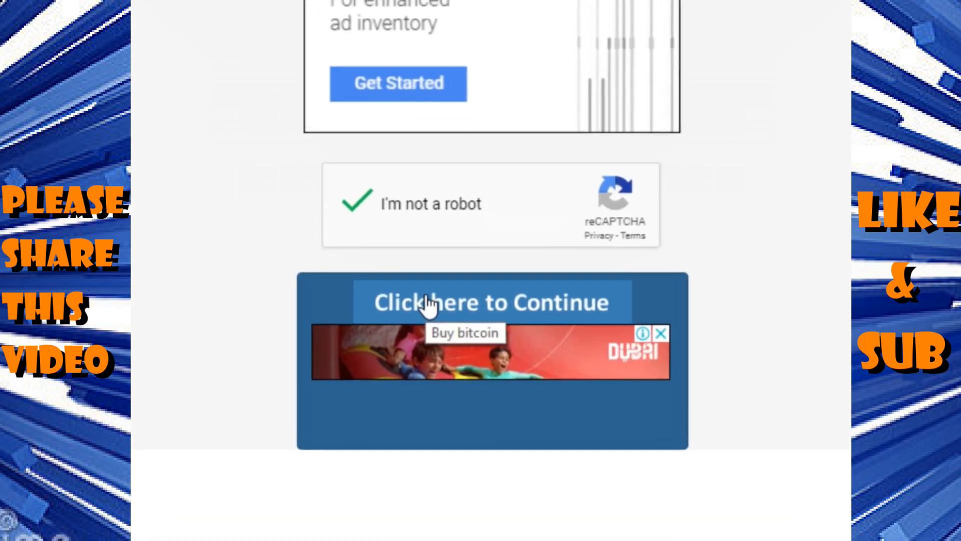
{"action": "left_click", "coordinate": [491, 301]}
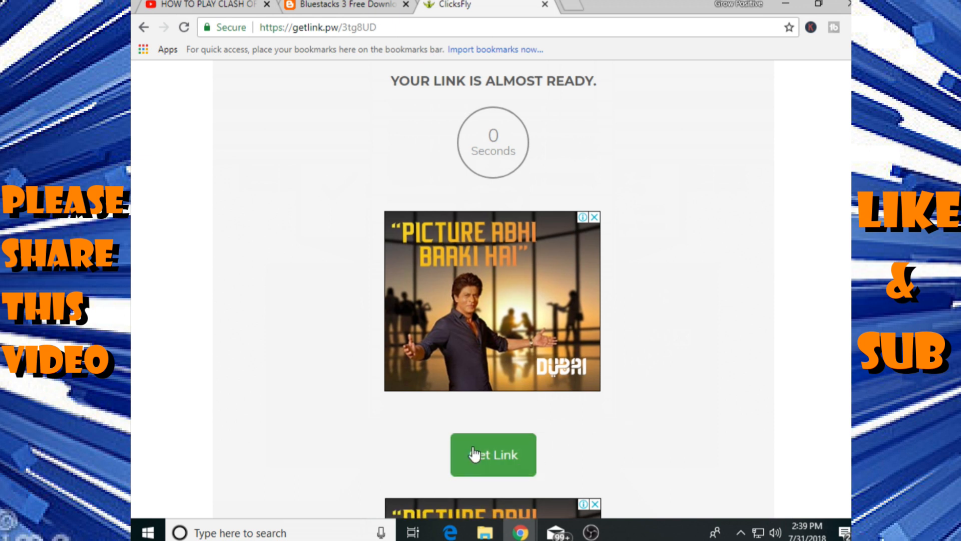
{"action": "left_click", "coordinate": [493, 455]}
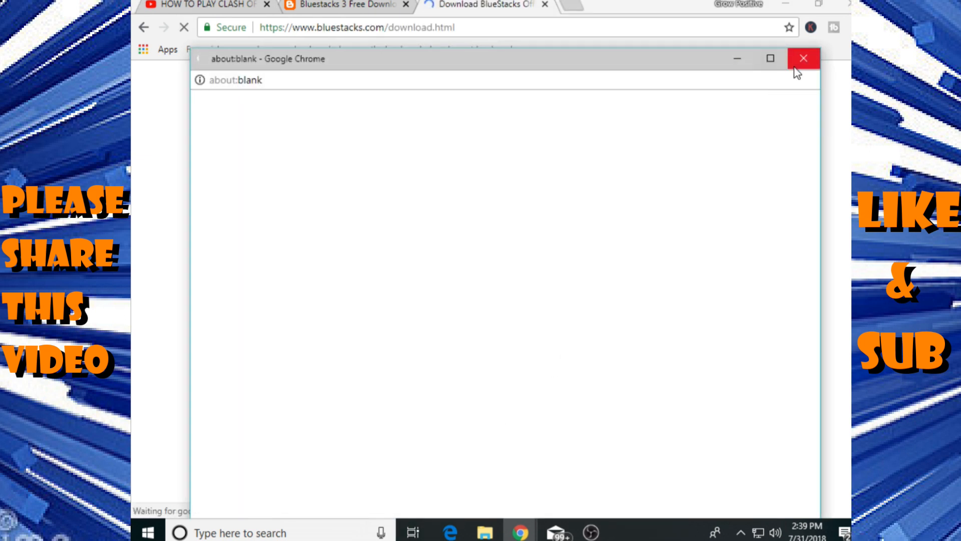
Step: Dismiss the about:blank pop-up and start the download from the green Download button on bluestacks.com
{"action": "left_click", "coordinate": [804, 58]}
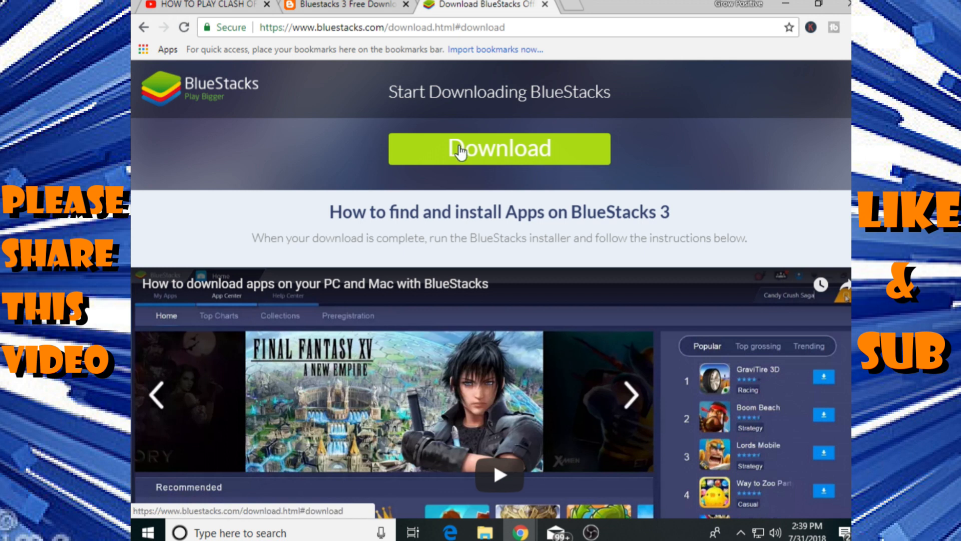
{"action": "left_click", "coordinate": [499, 149]}
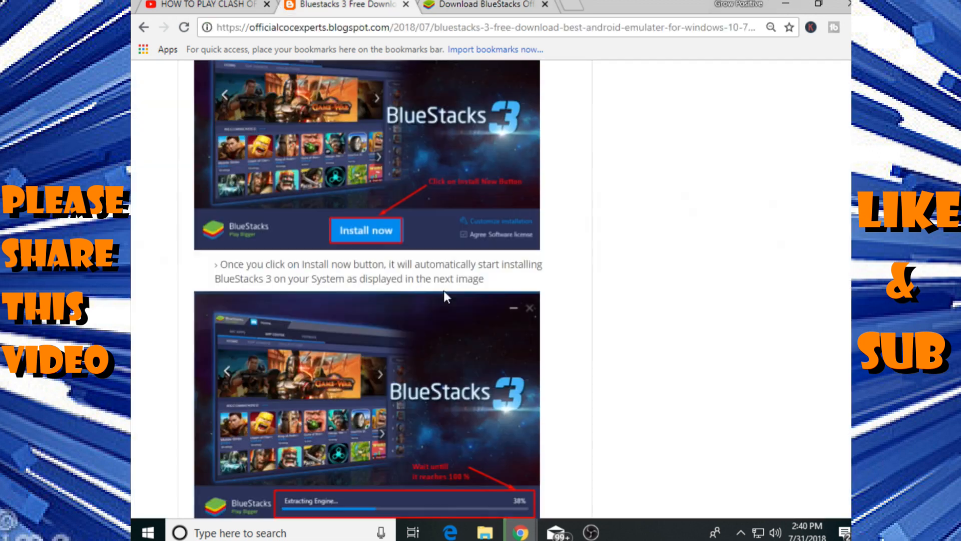
Step: Scroll through the guide's Install now and progress screenshots for the BlueStacks 3 setup
{"action": "scroll", "scroll_direction": "up", "scroll_amount": 3}
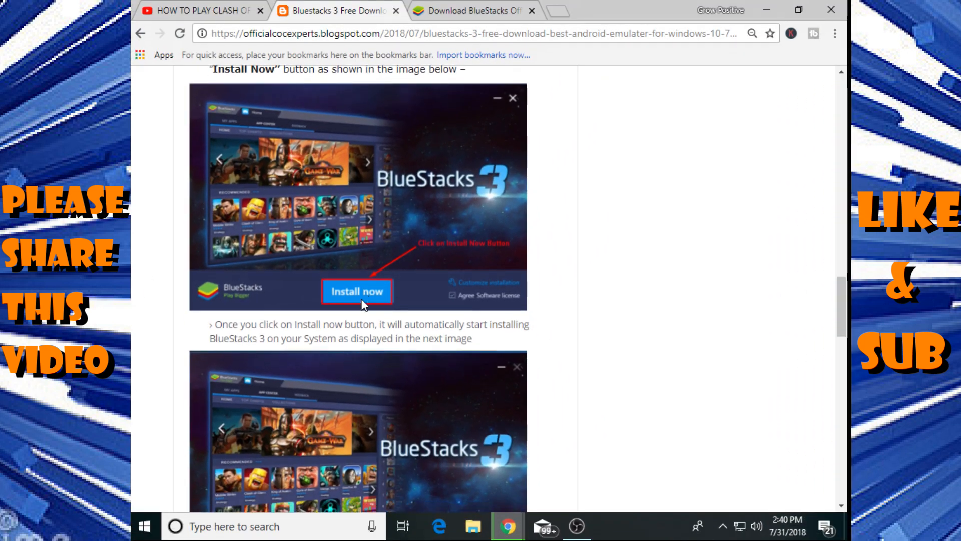
{"action": "scroll", "scroll_direction": "down", "scroll_amount": 3}
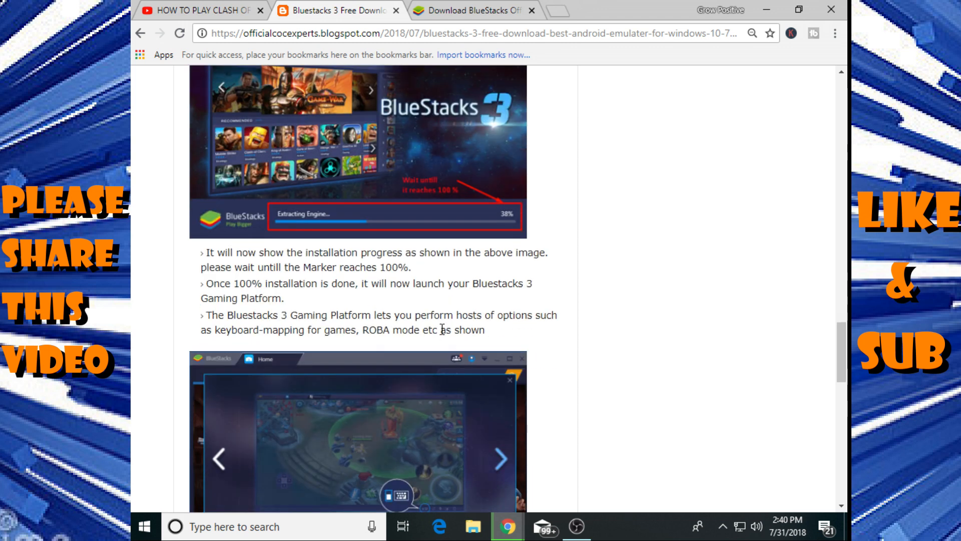
{"action": "scroll", "scroll_direction": "down", "scroll_amount": 3}
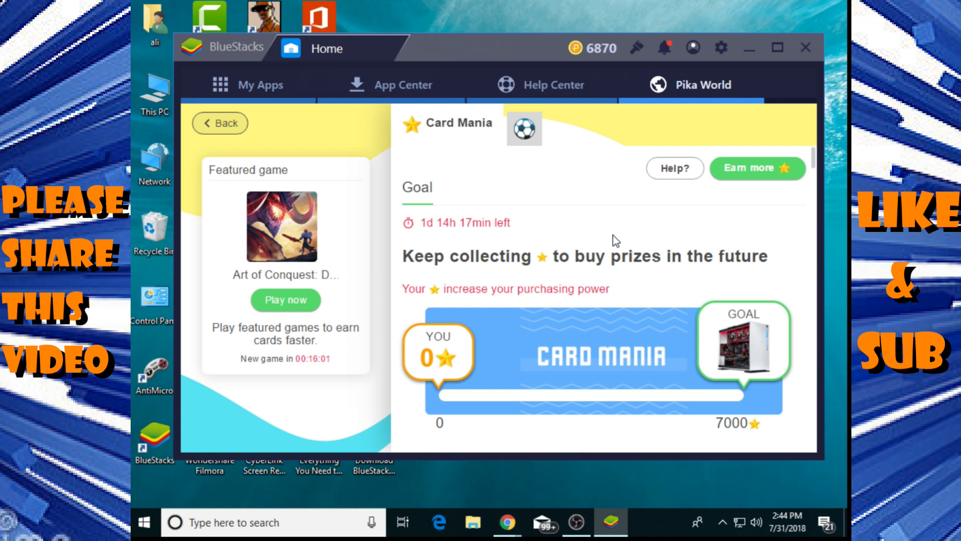
Step: Switch from Card Mania to My Apps, then to the App Center store
{"action": "left_click", "coordinate": [258, 84]}
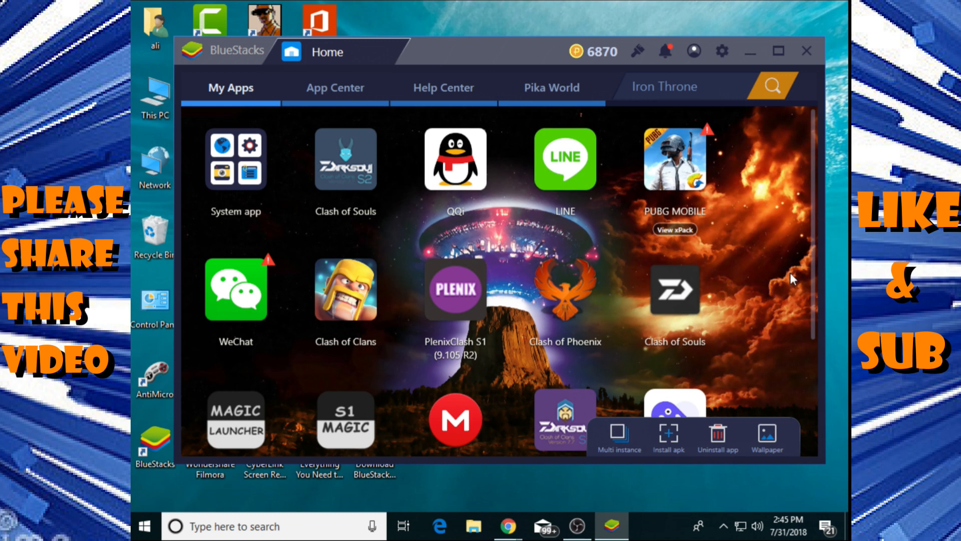
{"action": "mouse_move", "coordinate": [785, 260]}
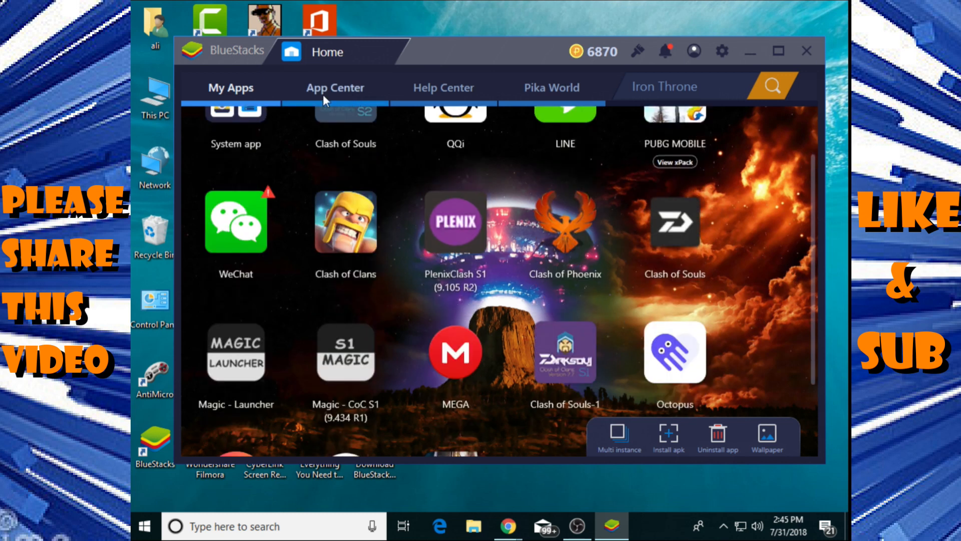
{"action": "left_click", "coordinate": [334, 89]}
{"action": "type", "text": "8 ball pool"}
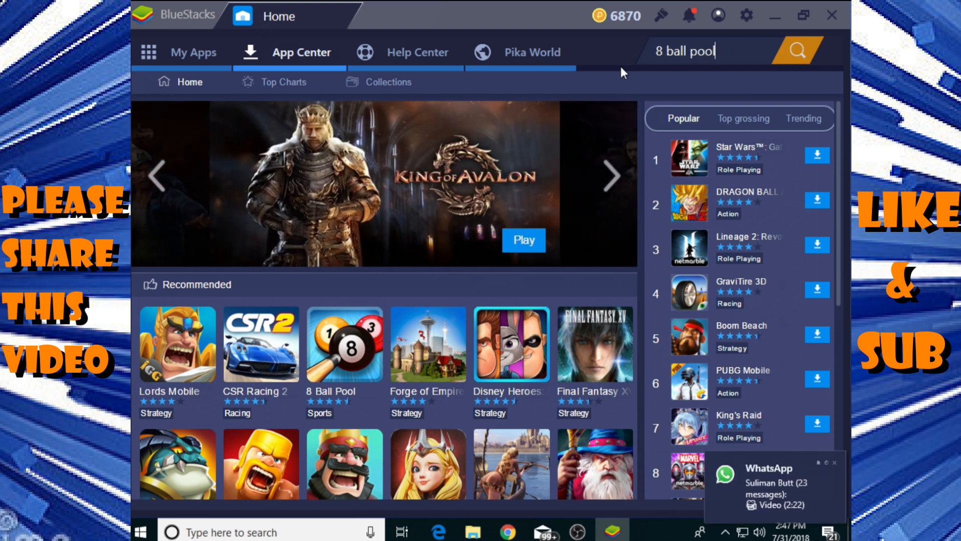
Step: Search the store for '8 ball pool' and bring up its Google Play listing via Visit Google Play
{"action": "left_click", "coordinate": [795, 51]}
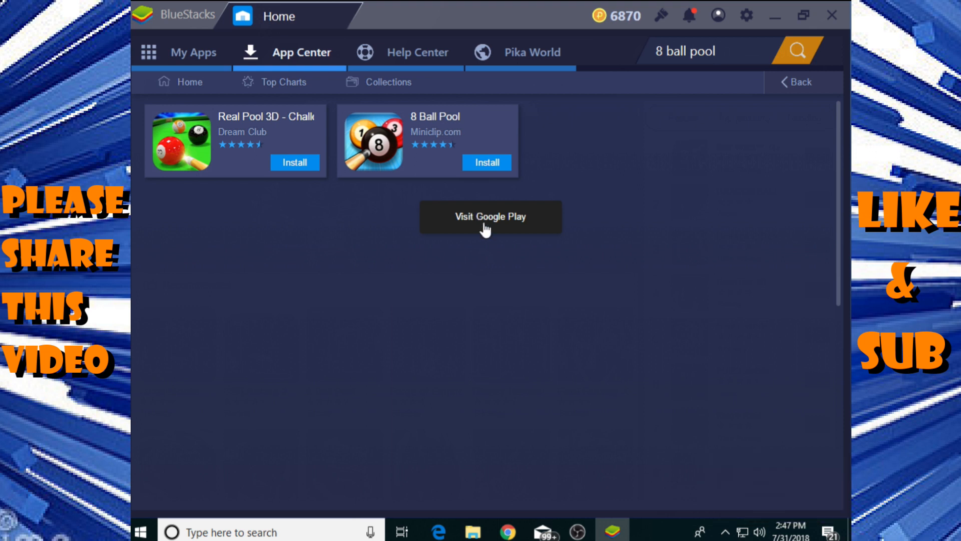
{"action": "left_click", "coordinate": [490, 218]}
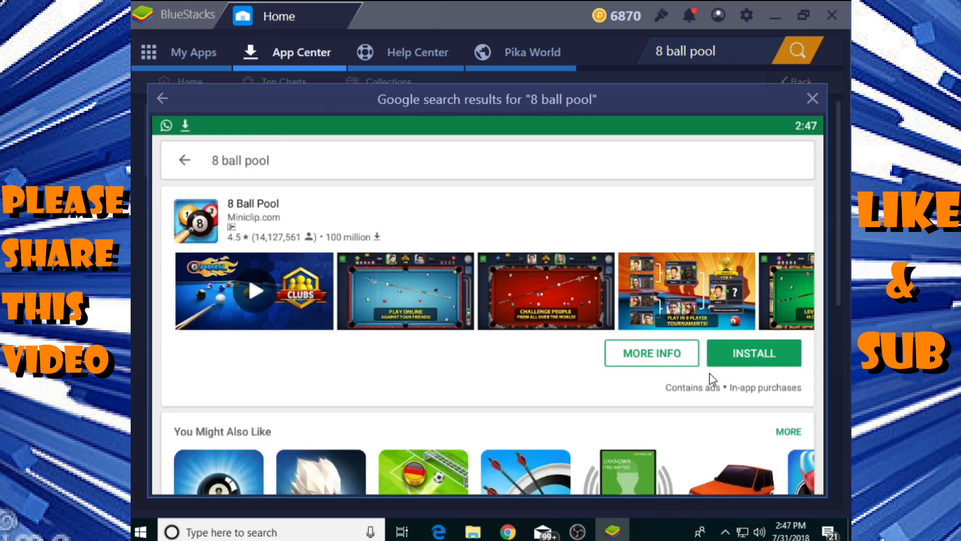
{"action": "mouse_move", "coordinate": [730, 373]}
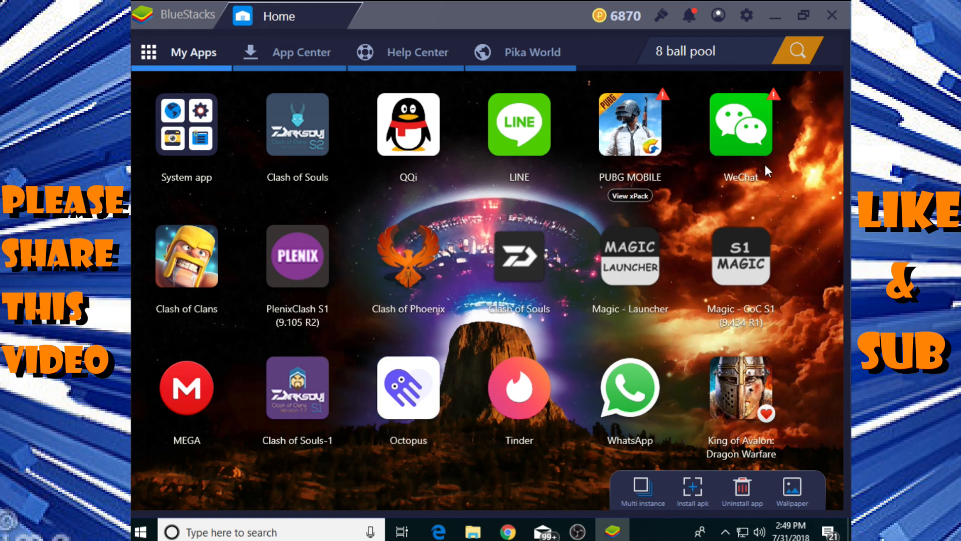
{"action": "mouse_move", "coordinate": [769, 191]}
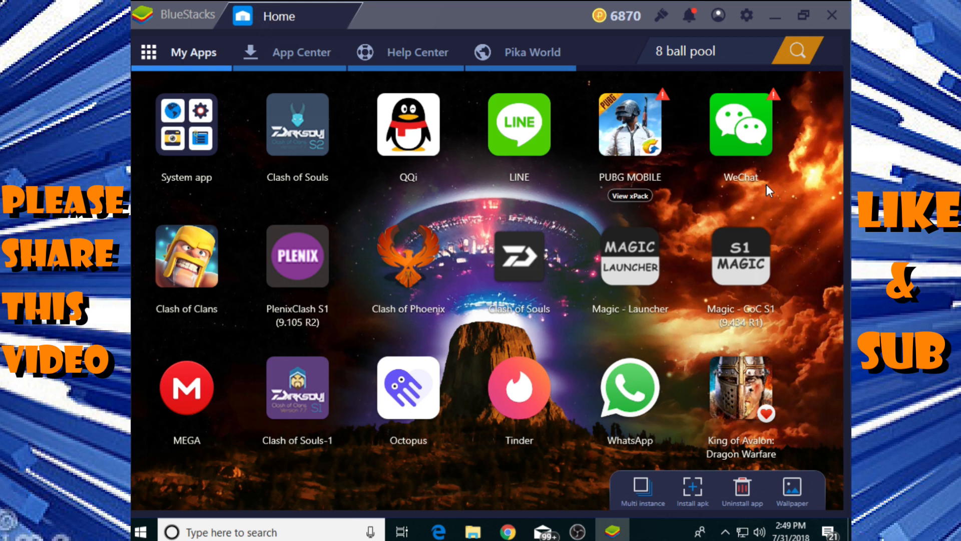
{"action": "mouse_move", "coordinate": [325, 503]}
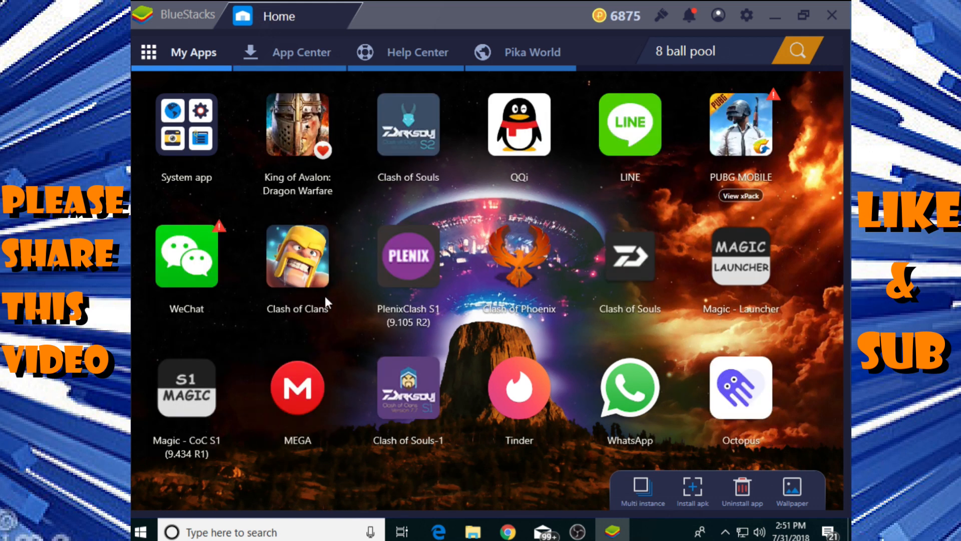
{"action": "mouse_move", "coordinate": [343, 301]}
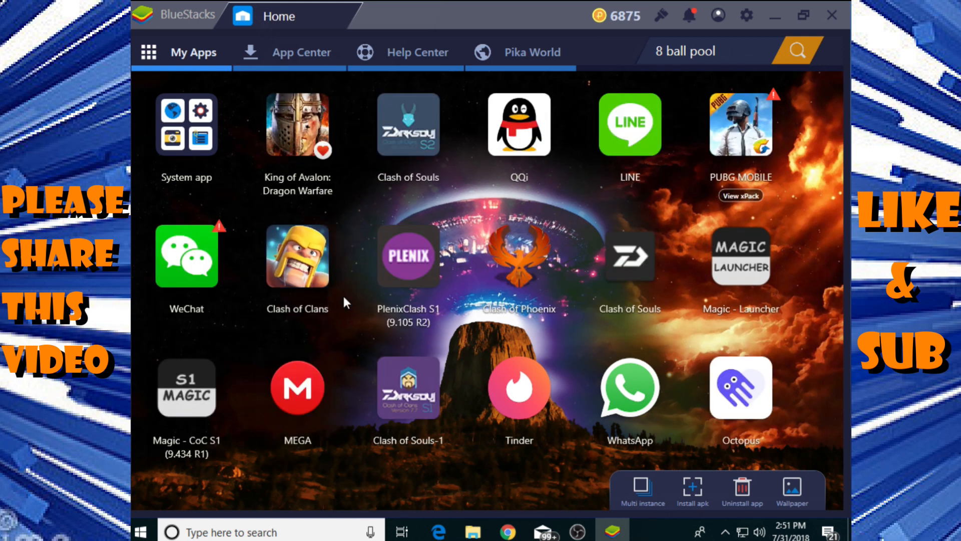